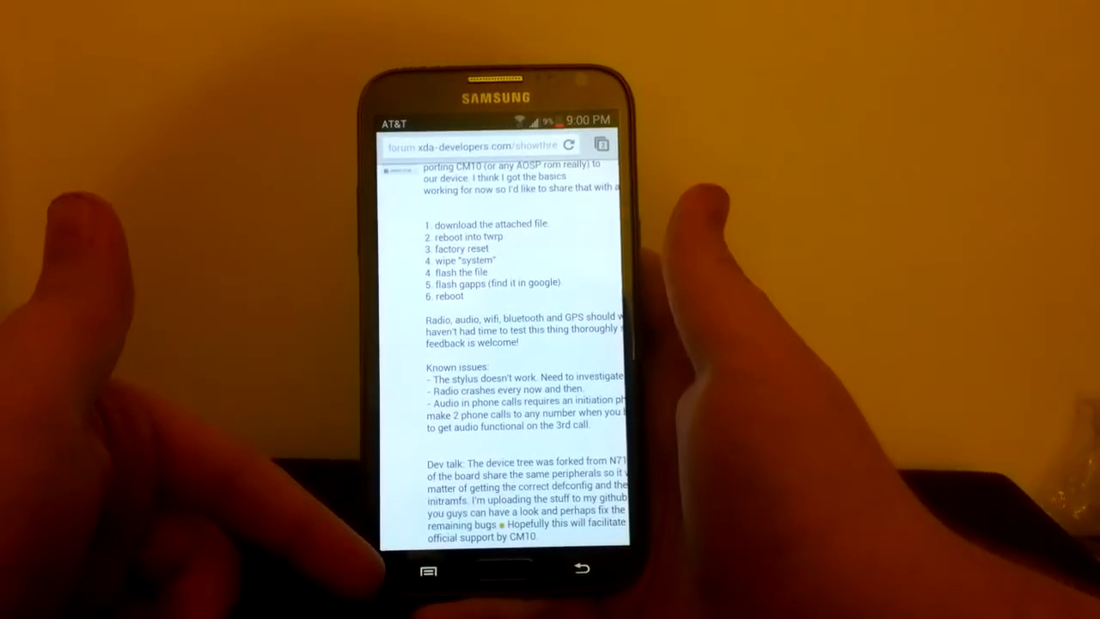
scroll(down, 3)
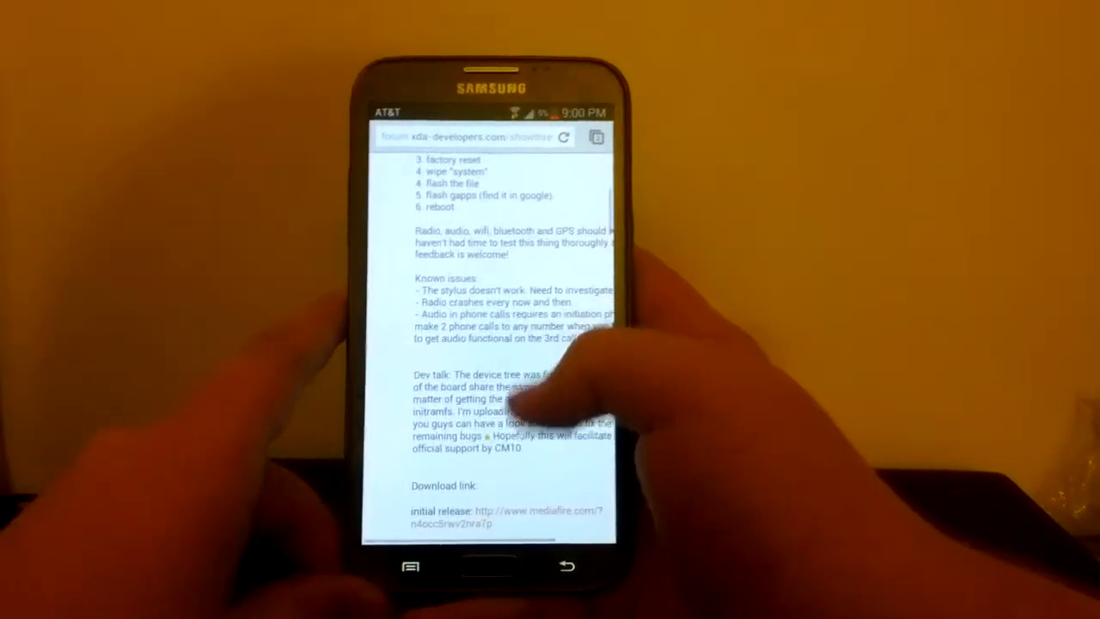
scroll(up, 3)
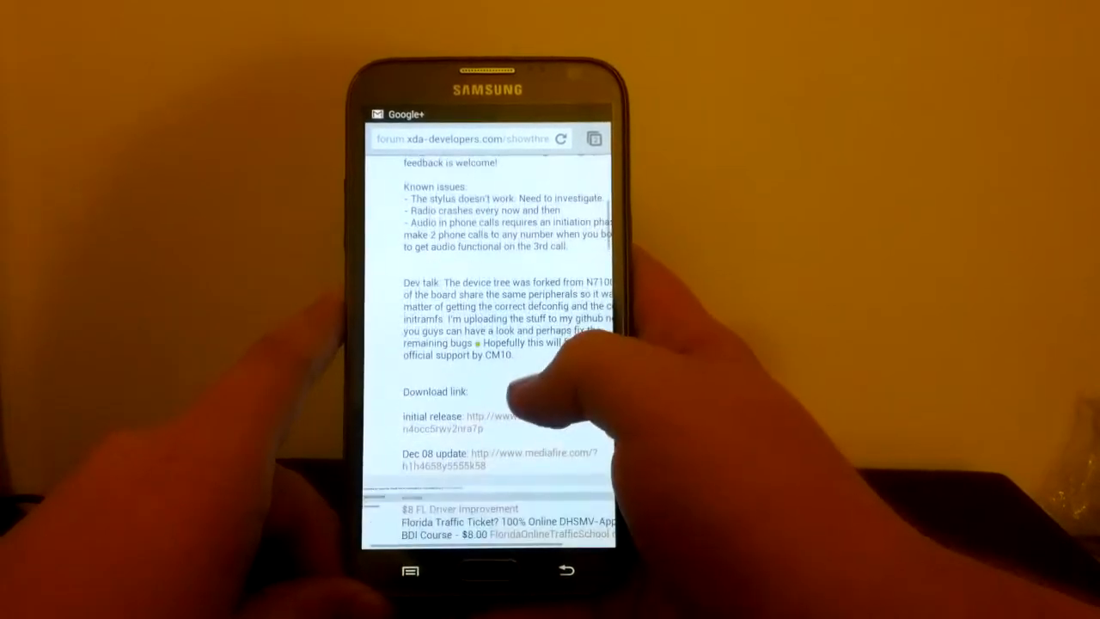